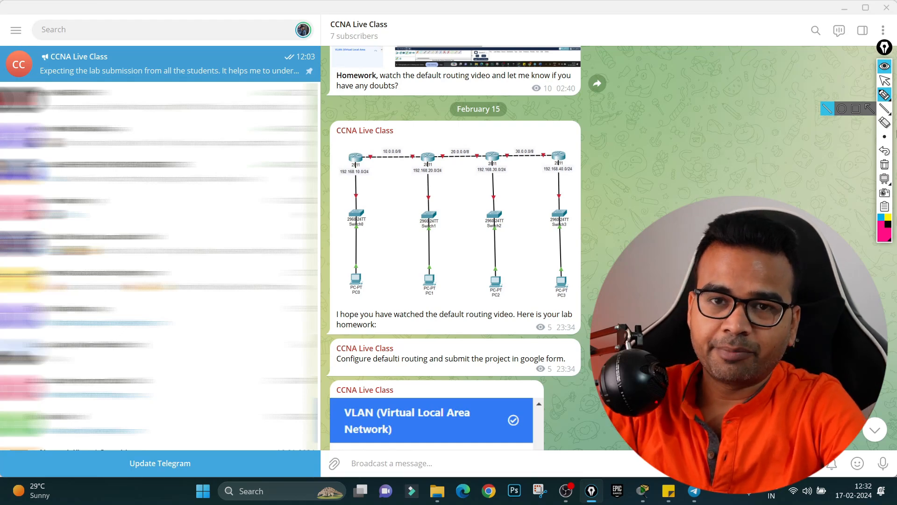
# - Switch to the student's default-routing lab file in Packet Tracer
pyautogui.click(884, 93)
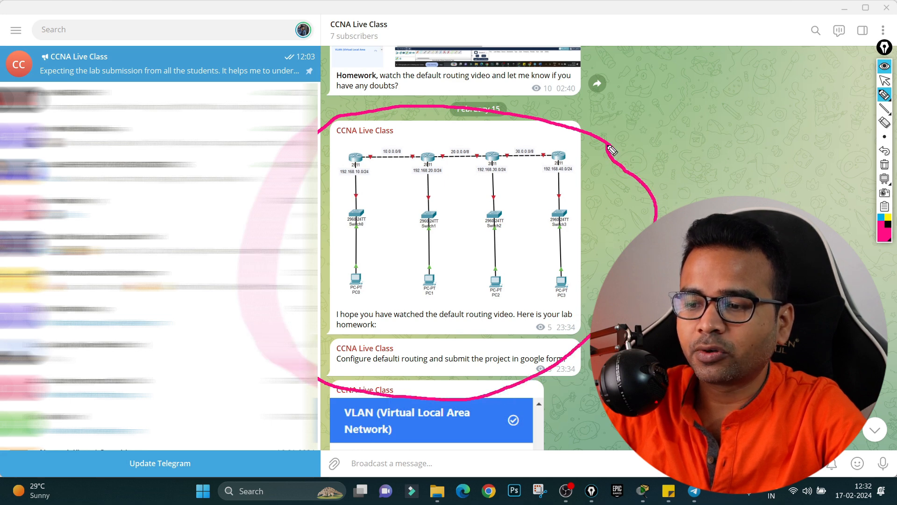
pyautogui.moveTo(369, 297)
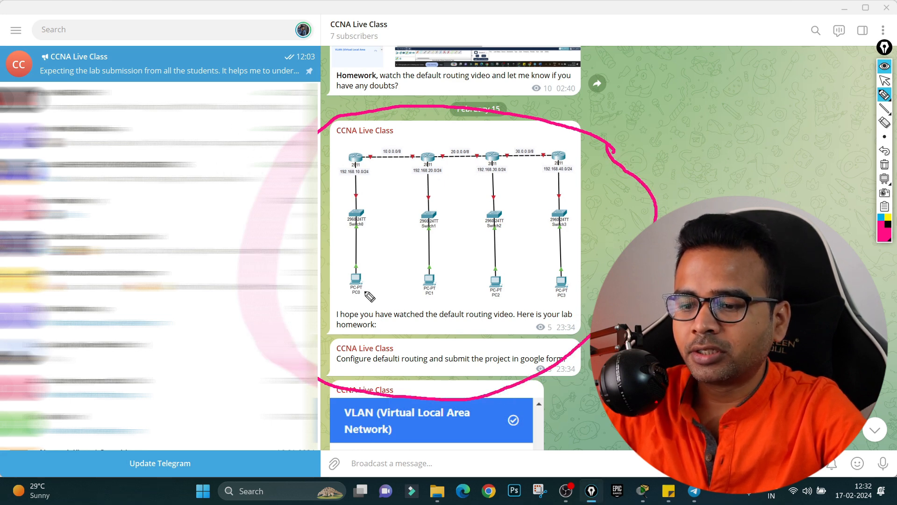
pyautogui.moveTo(369, 297); pyautogui.dragTo(560, 303)
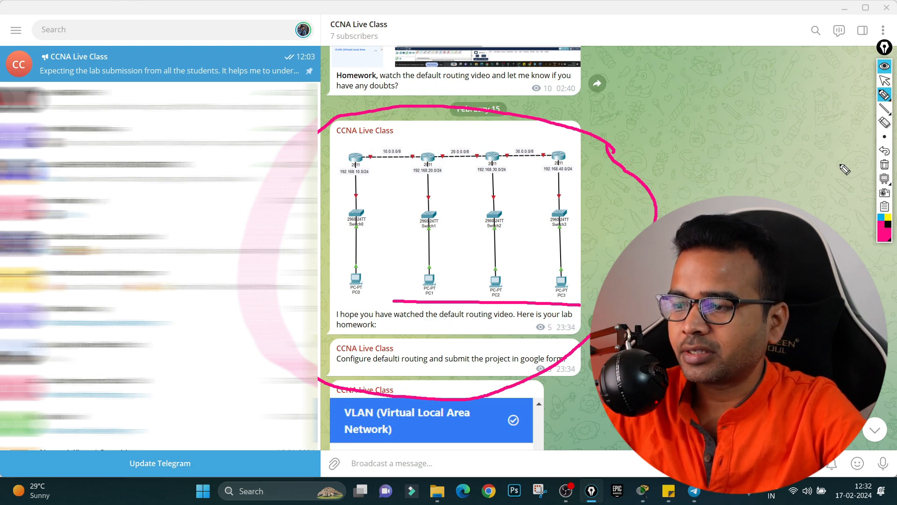
pyautogui.moveTo(884, 165)
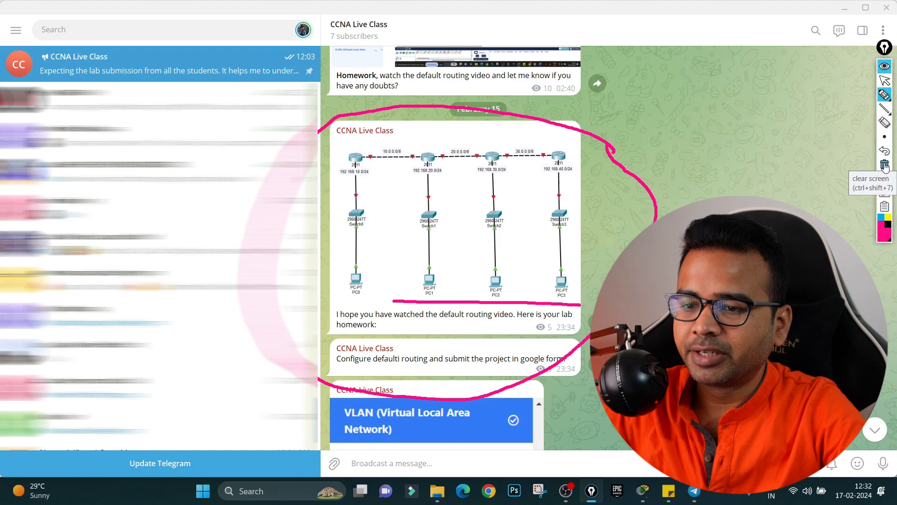
pyautogui.click(884, 166)
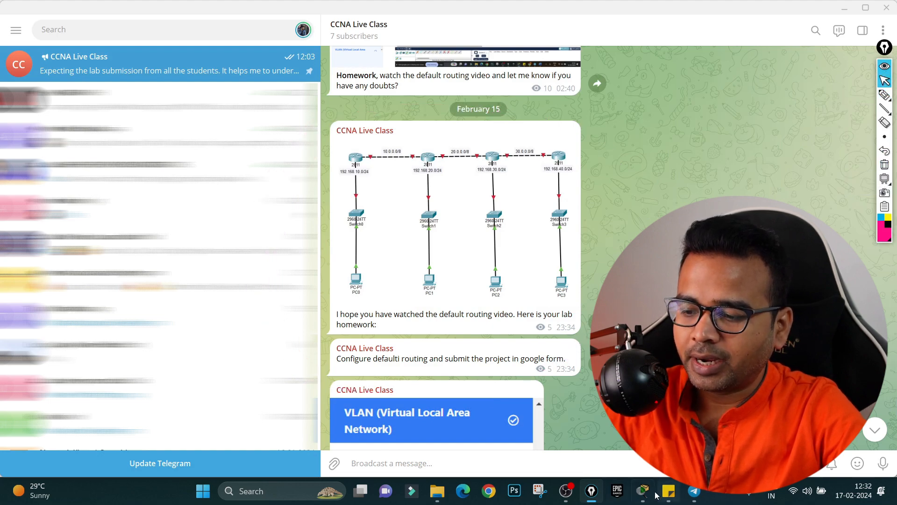
pyautogui.click(643, 490)
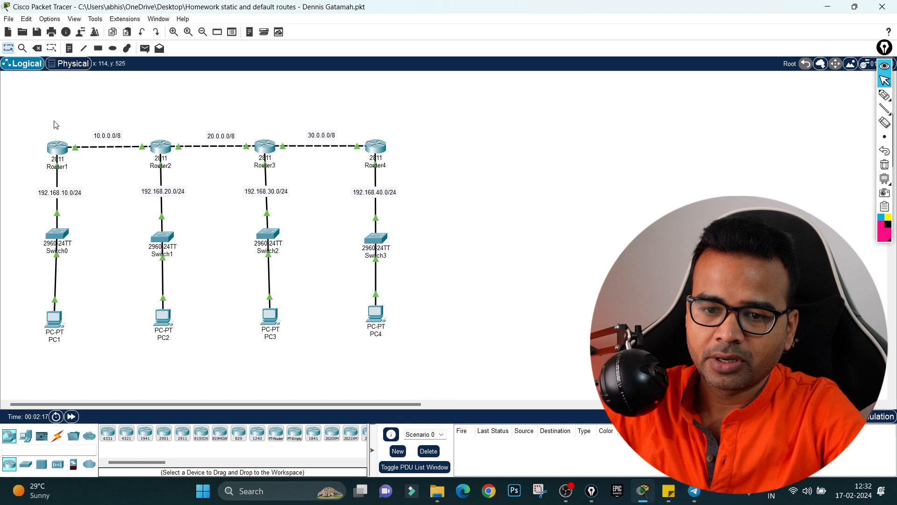
# - Show Router1's running configuration with DHCP pools A through D in its CLI
pyautogui.doubleClick(56, 147)
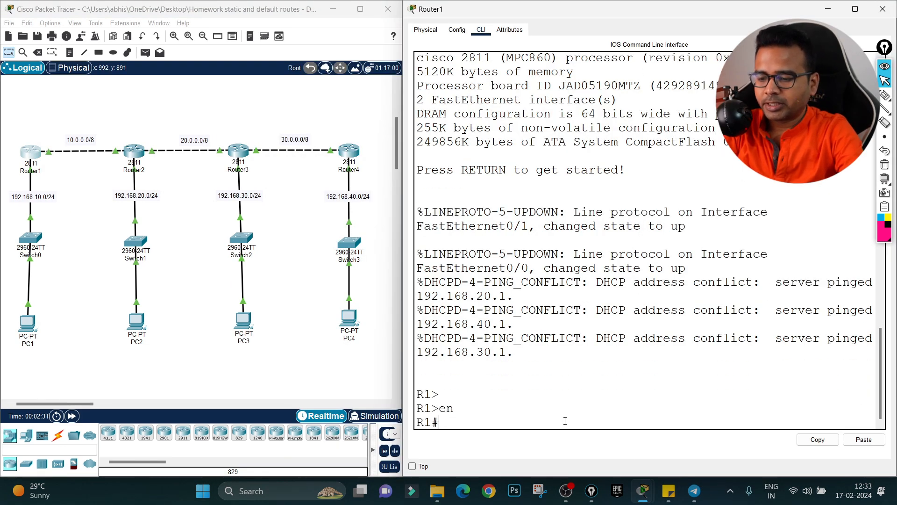
pyautogui.write('sho')
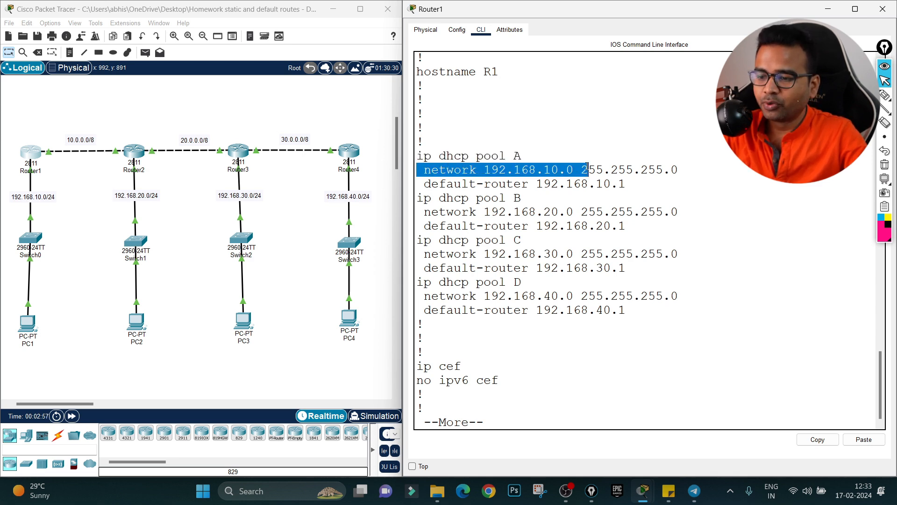
# - Page through Router1's configuration, highlighting the default route 0.0.0.0 via 10.0.0.2
pyautogui.moveTo(583, 169); pyautogui.dragTo(623, 310)
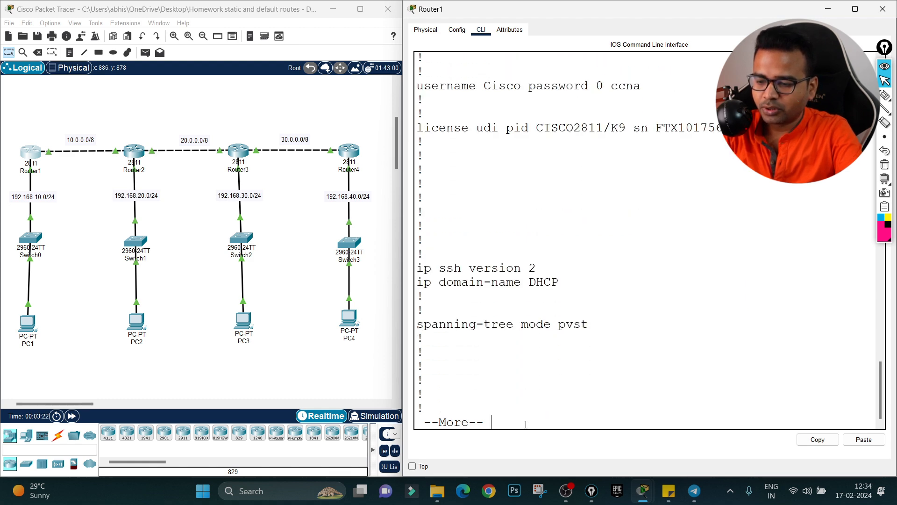
pyautogui.press('space')
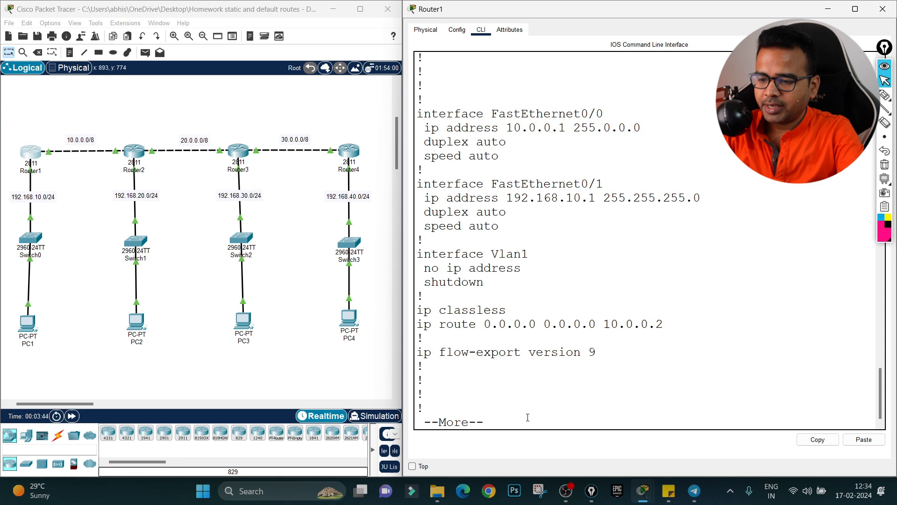
pyautogui.moveTo(418, 324); pyautogui.dragTo(509, 324)
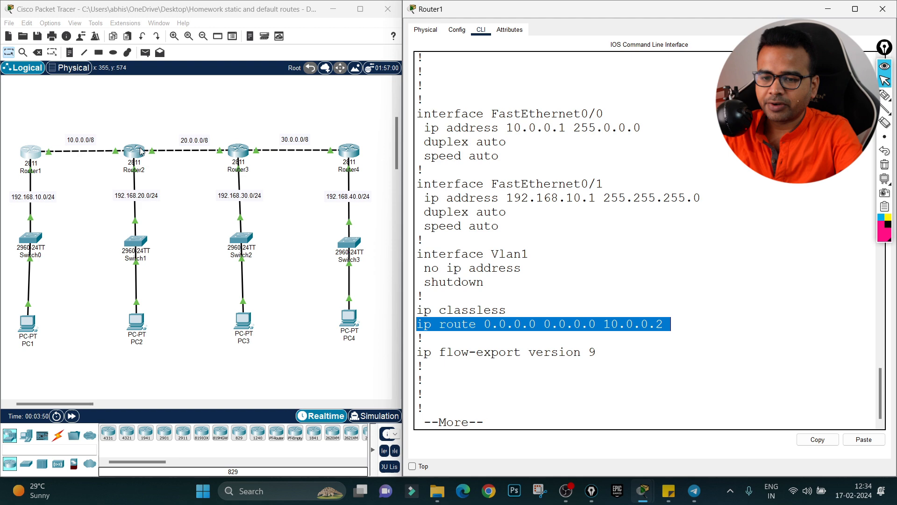
pyautogui.moveTo(47, 164)
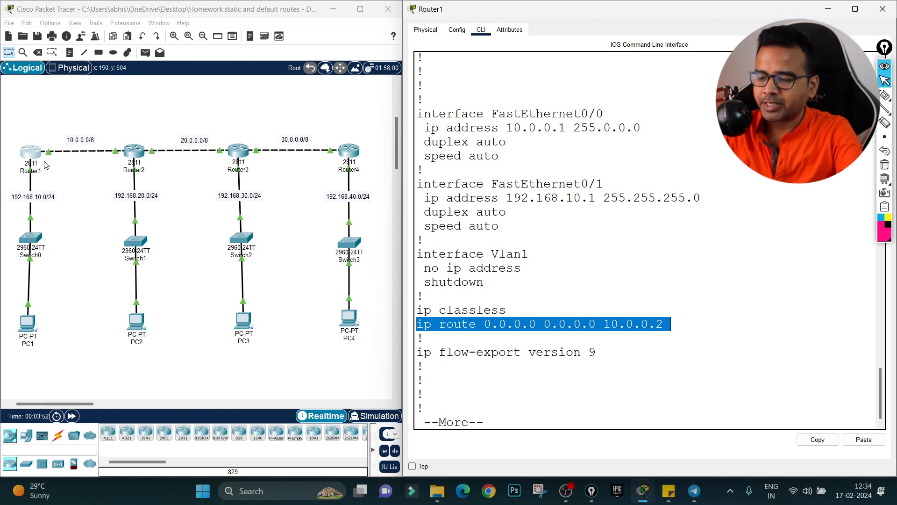
pyautogui.moveTo(57, 124)
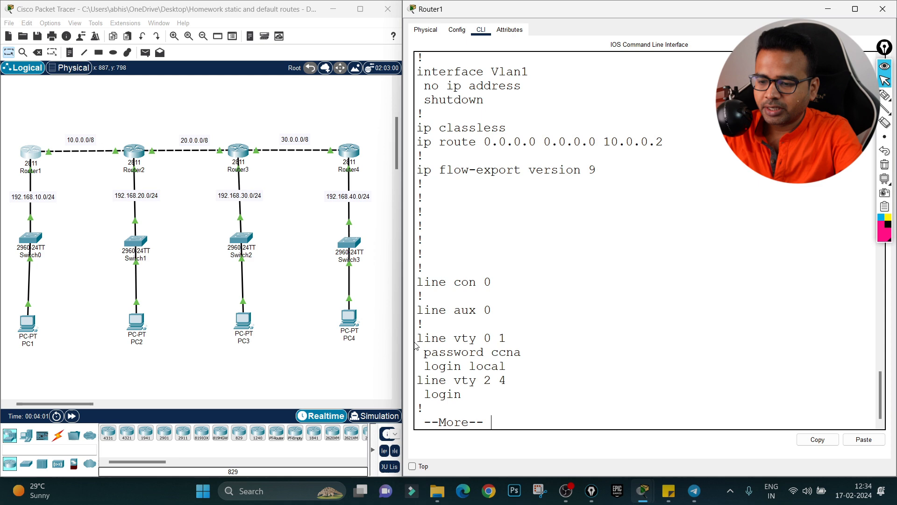
pyautogui.press('space')
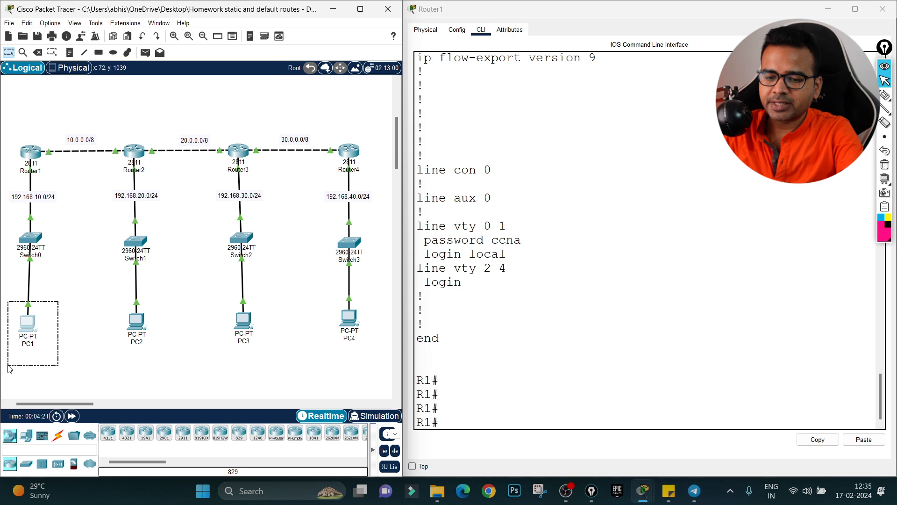
# - Select PC1 and then Router1 in the four-router topology after finishing the listing
pyautogui.click(349, 318)
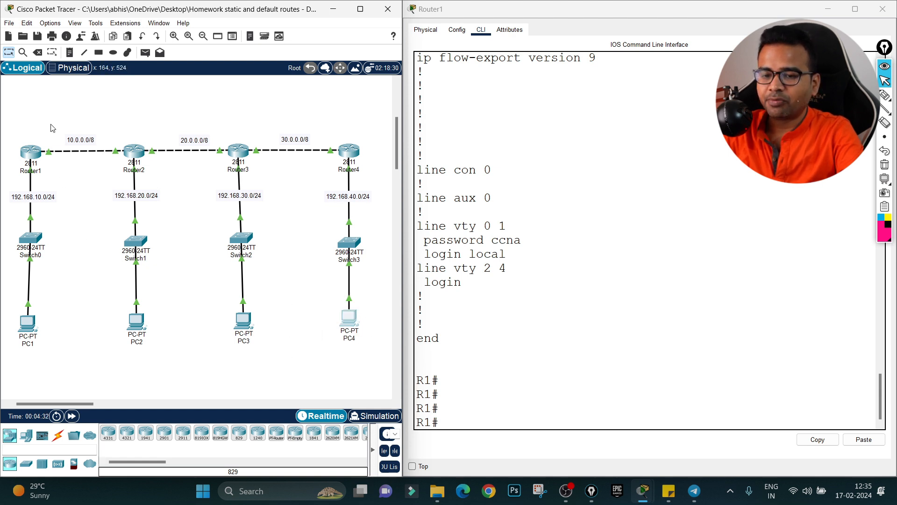
pyautogui.click(30, 151)
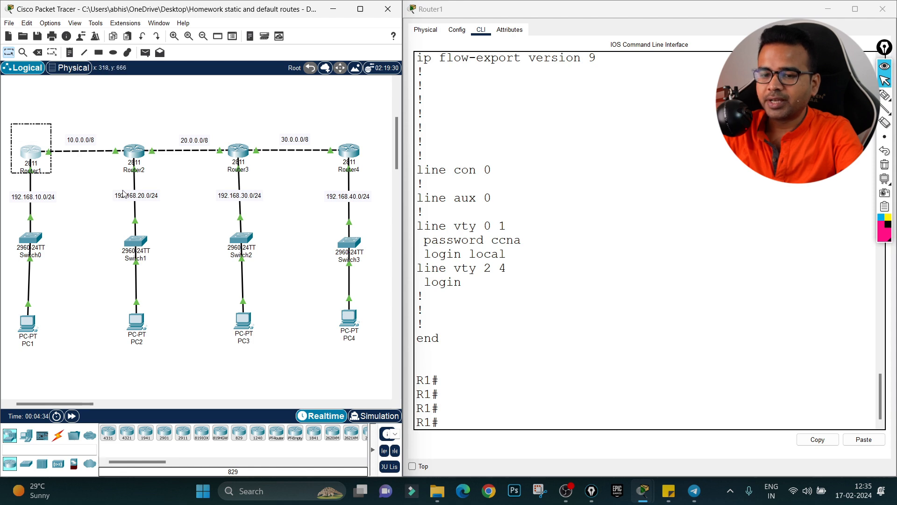
pyautogui.moveTo(252, 275)
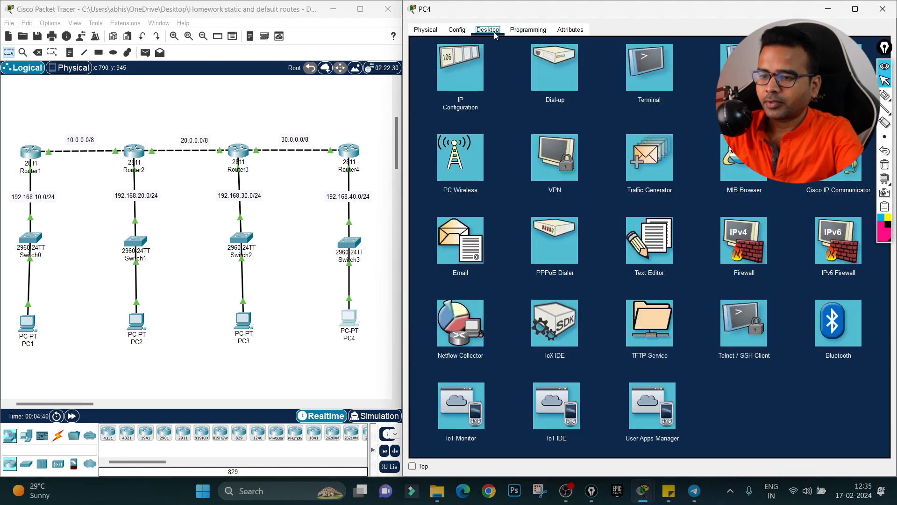
# - View PC4's IP configuration showing DHCP address 192.168.40.2 and gateway 192.168.40.1
pyautogui.click(460, 66)
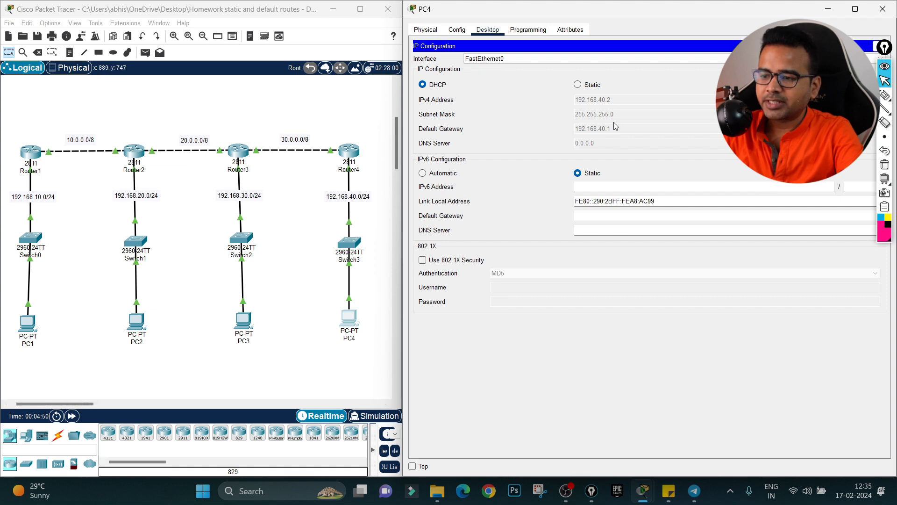
pyautogui.moveTo(617, 102)
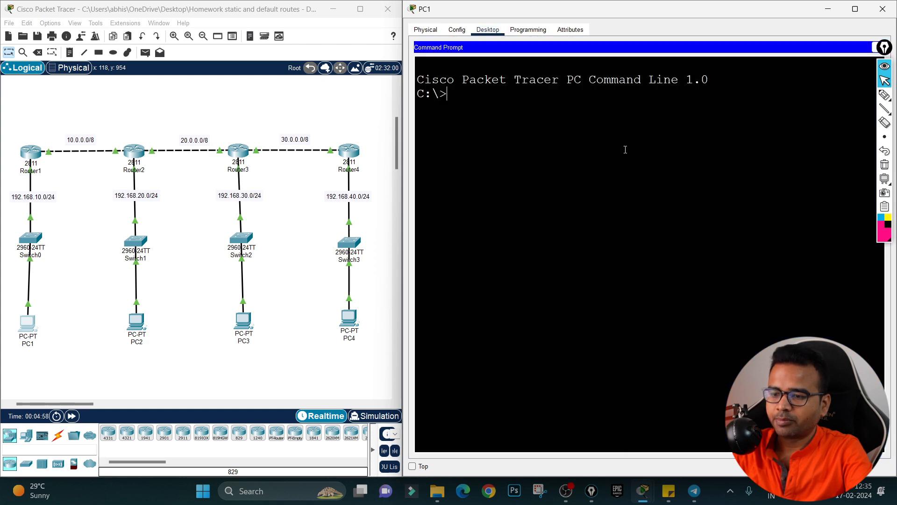
# - Ping 192.168.40.2 from PC1 and highlight the three successful replies out of four
pyautogui.write('ping')
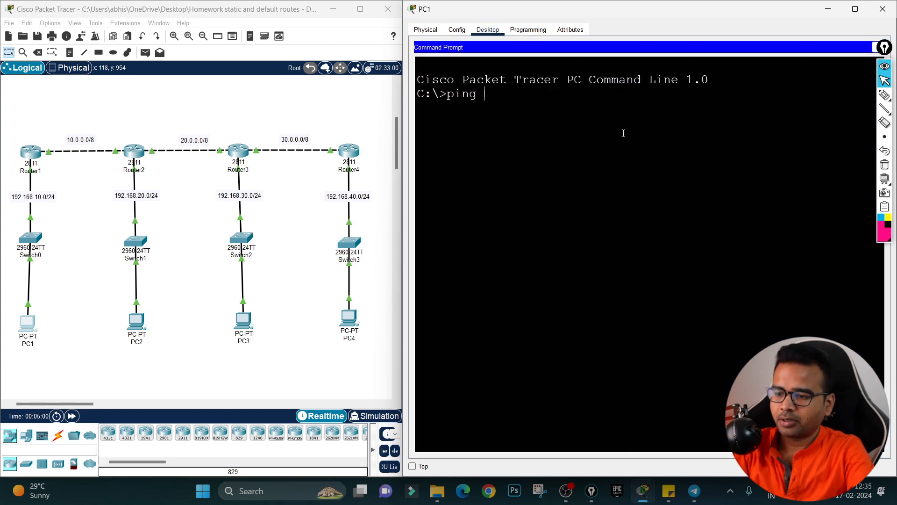
pyautogui.write('192.168')
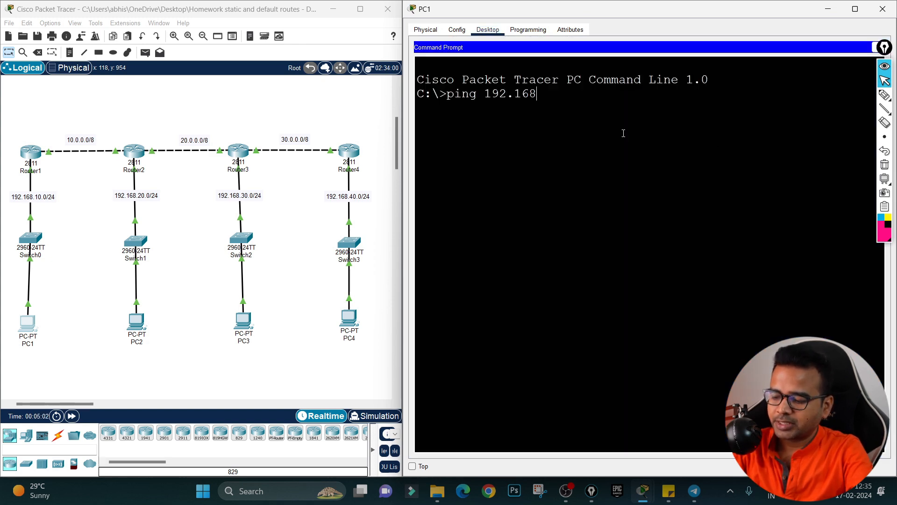
pyautogui.write('.40.2')
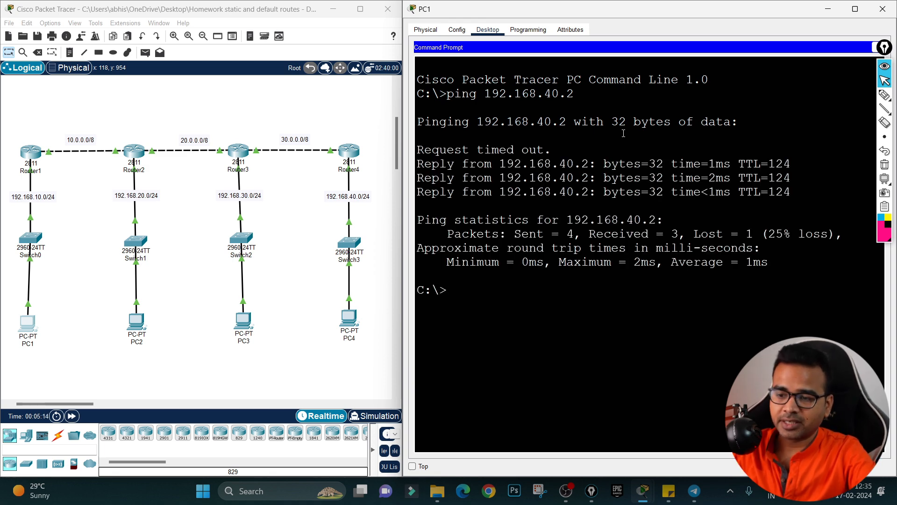
pyautogui.moveTo(417, 164); pyautogui.dragTo(642, 192)
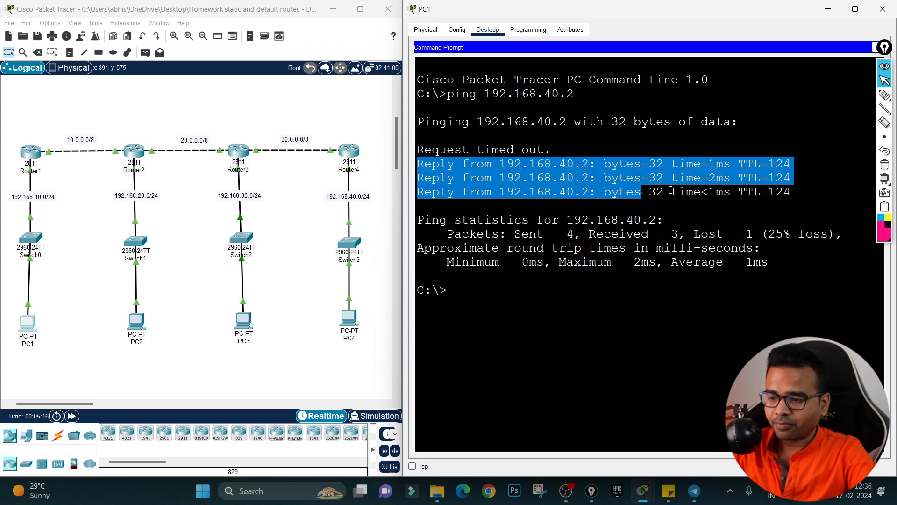
pyautogui.moveTo(369, 309)
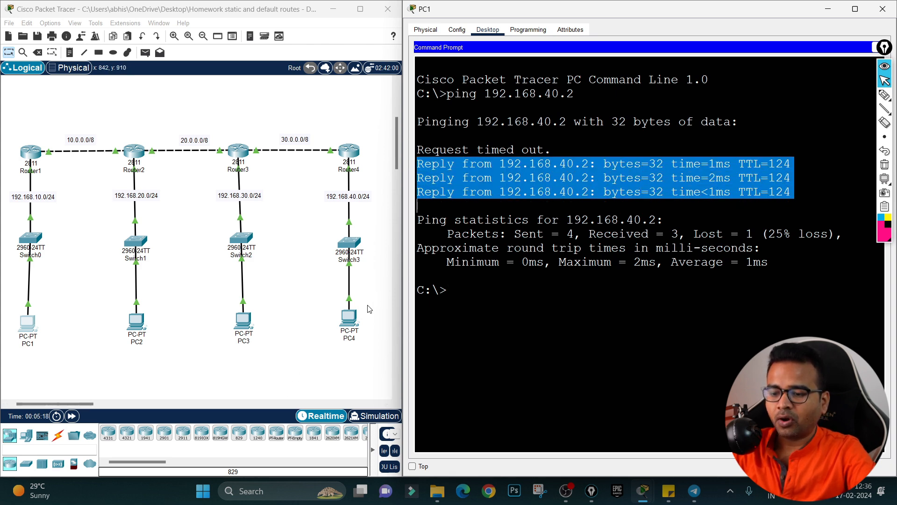